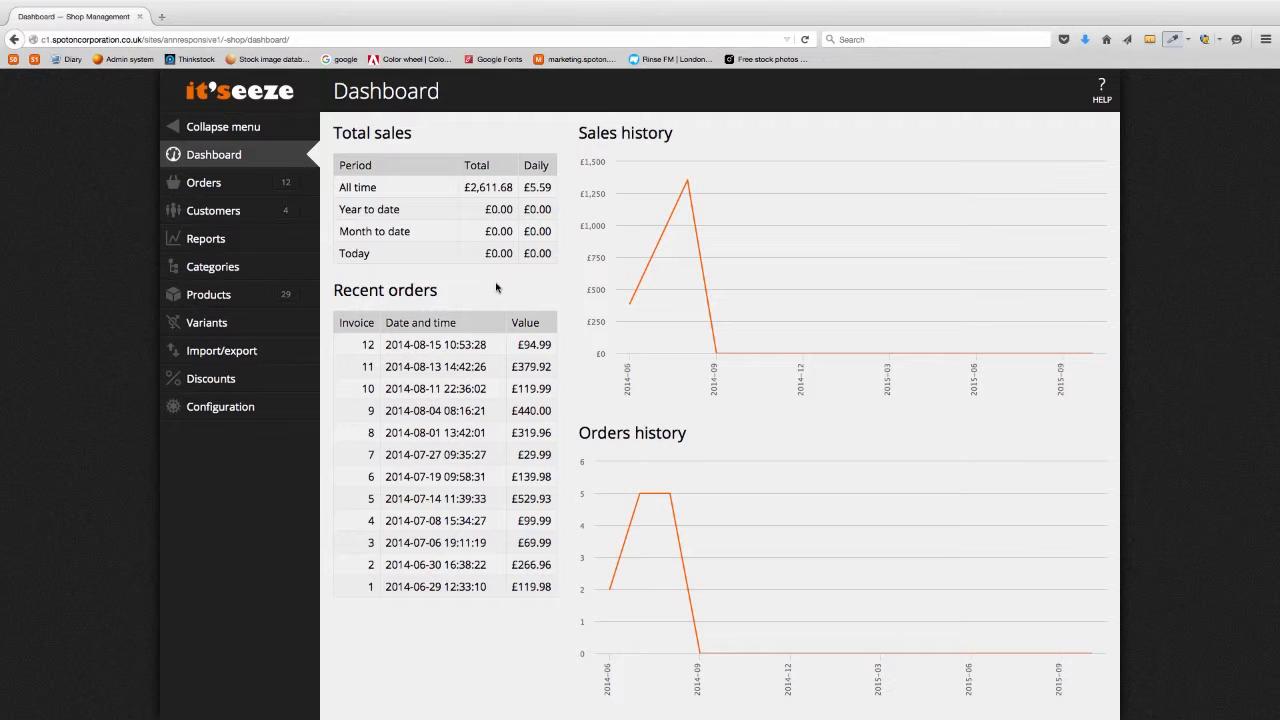
left_click(220, 406)
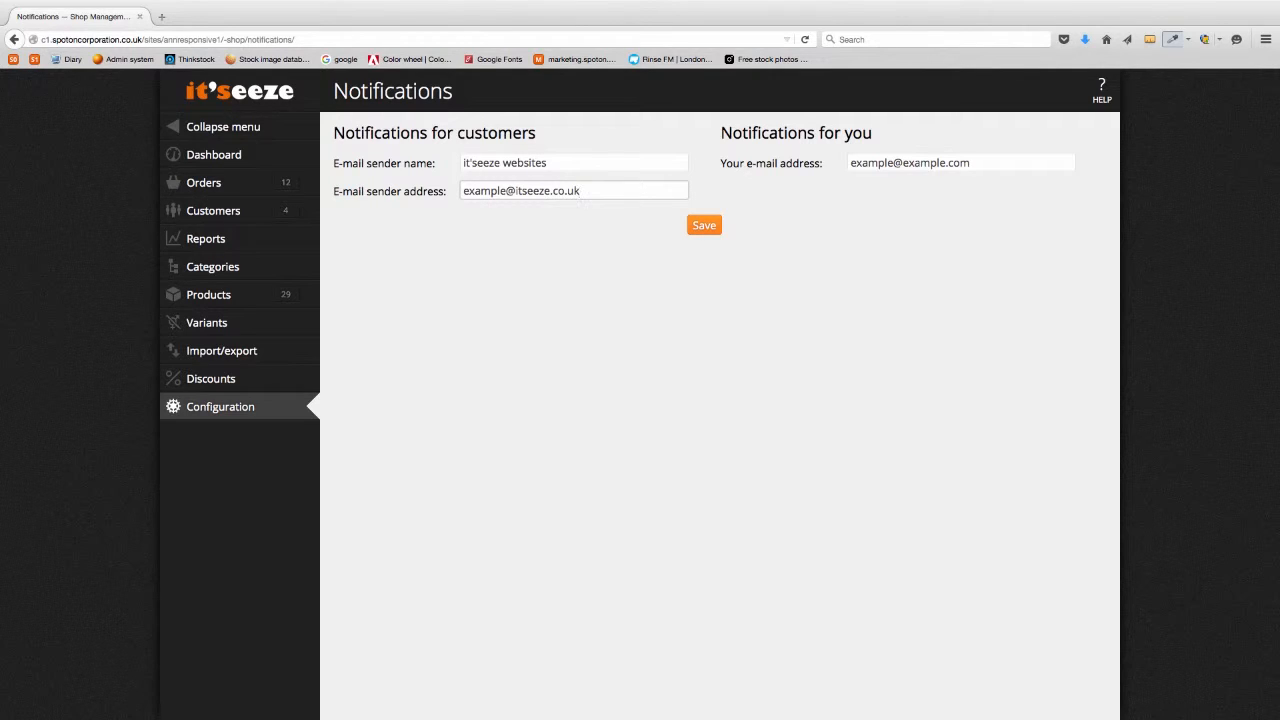